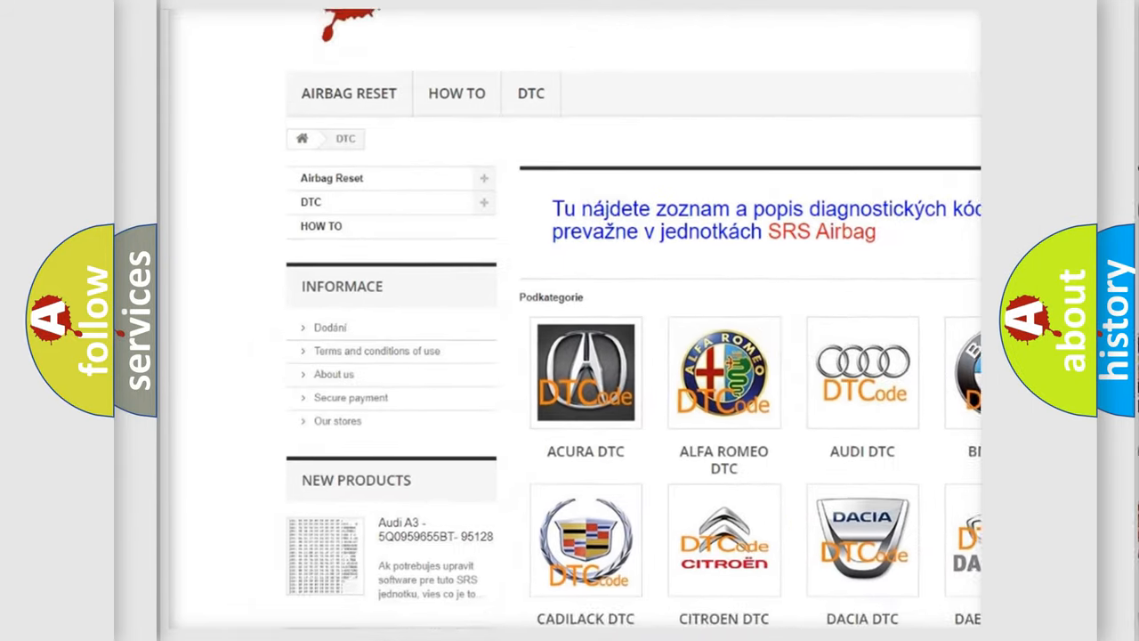
scroll("down", 3)
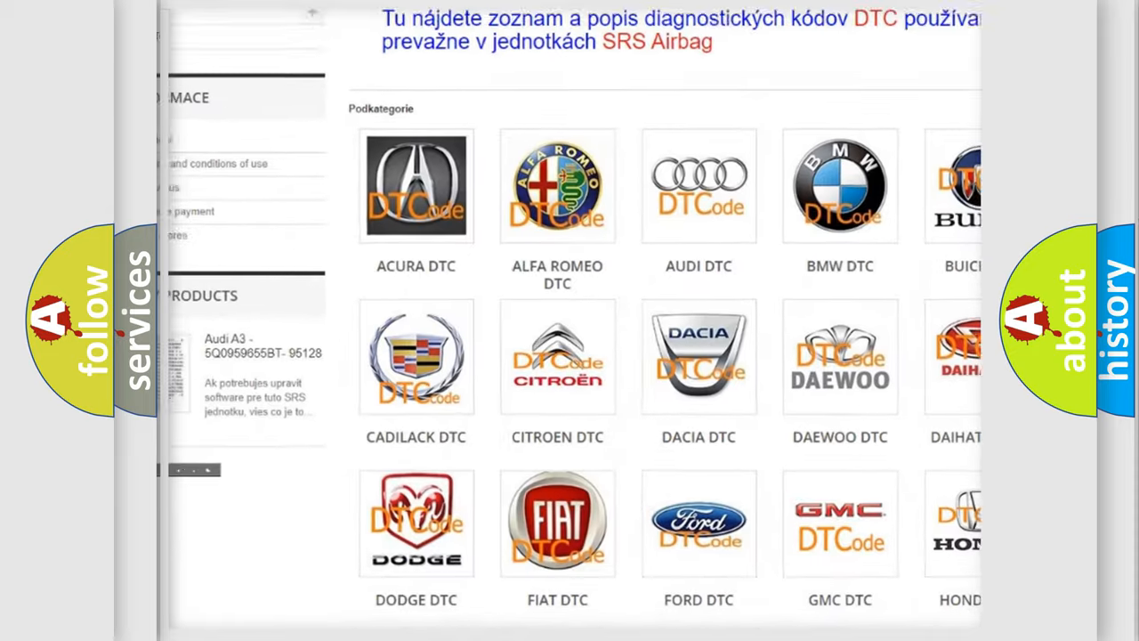
scroll("down", 3)
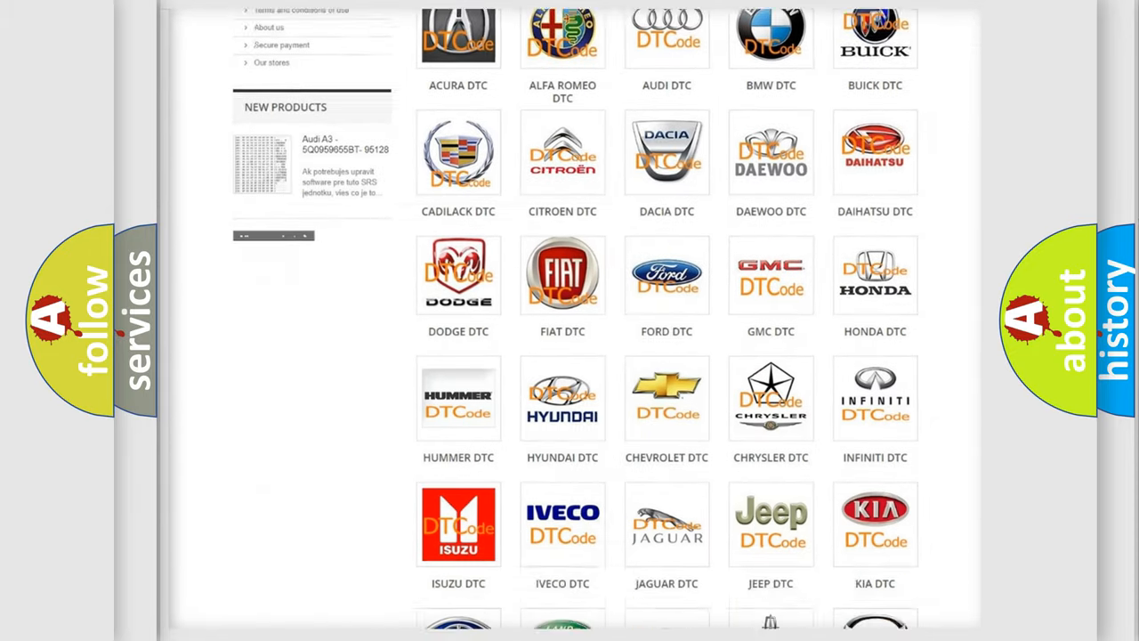
scroll("down", 3)
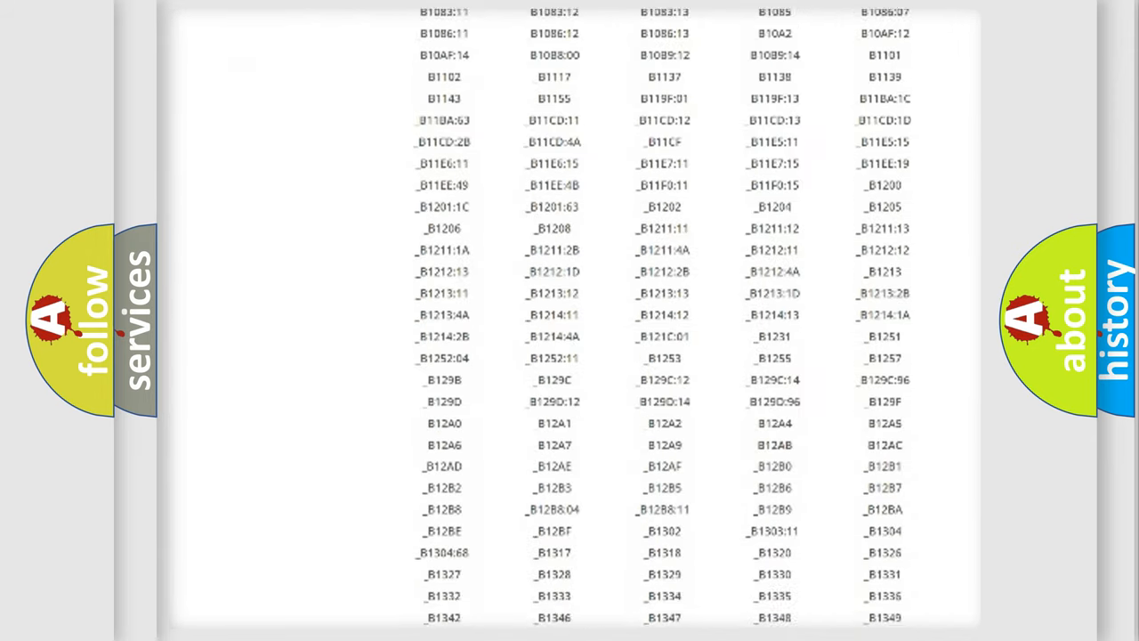
scroll("down", 3)
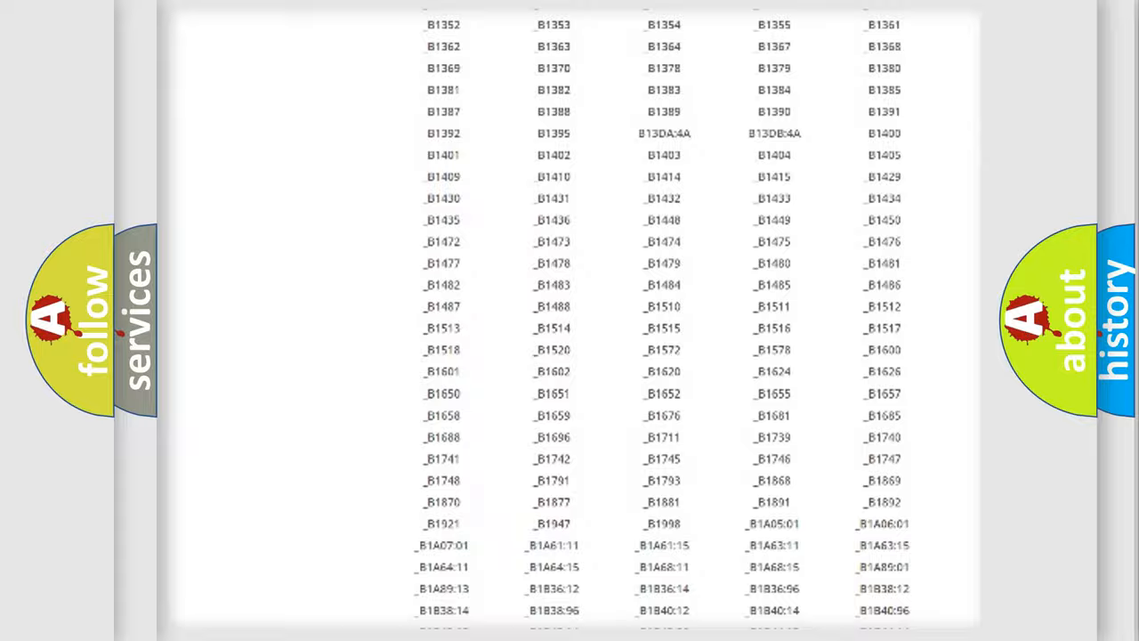